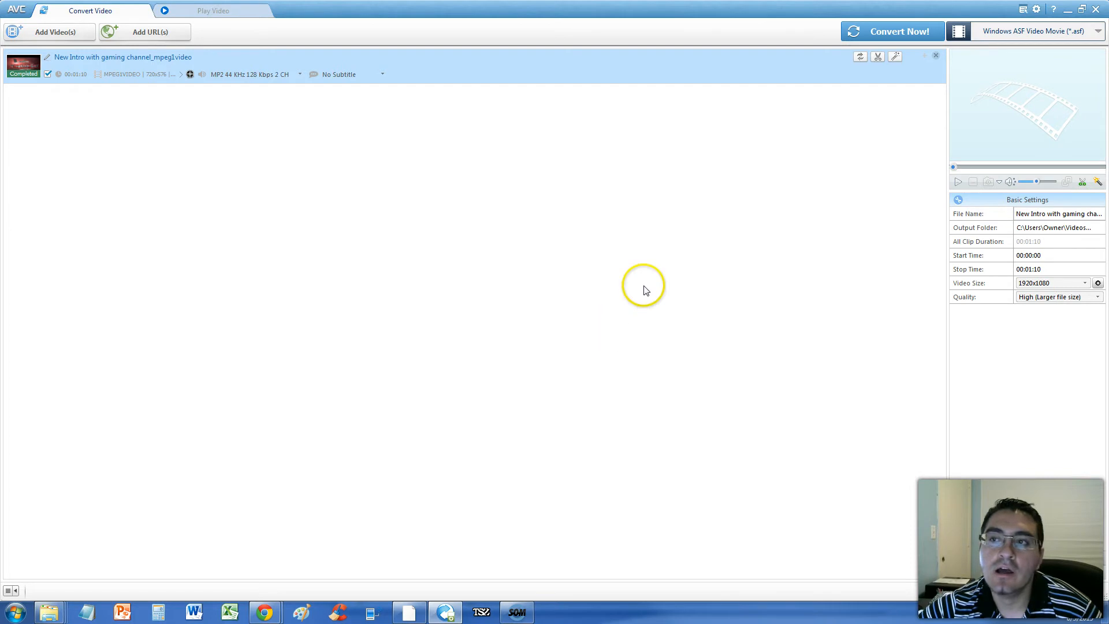
mouse_move(634, 285)
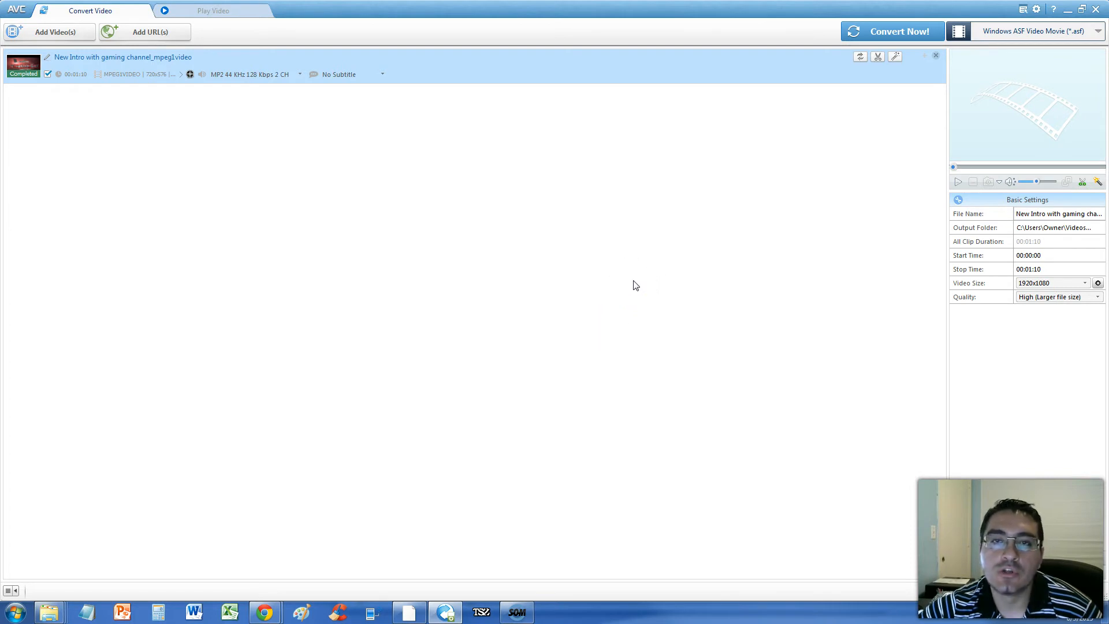
mouse_move(682, 247)
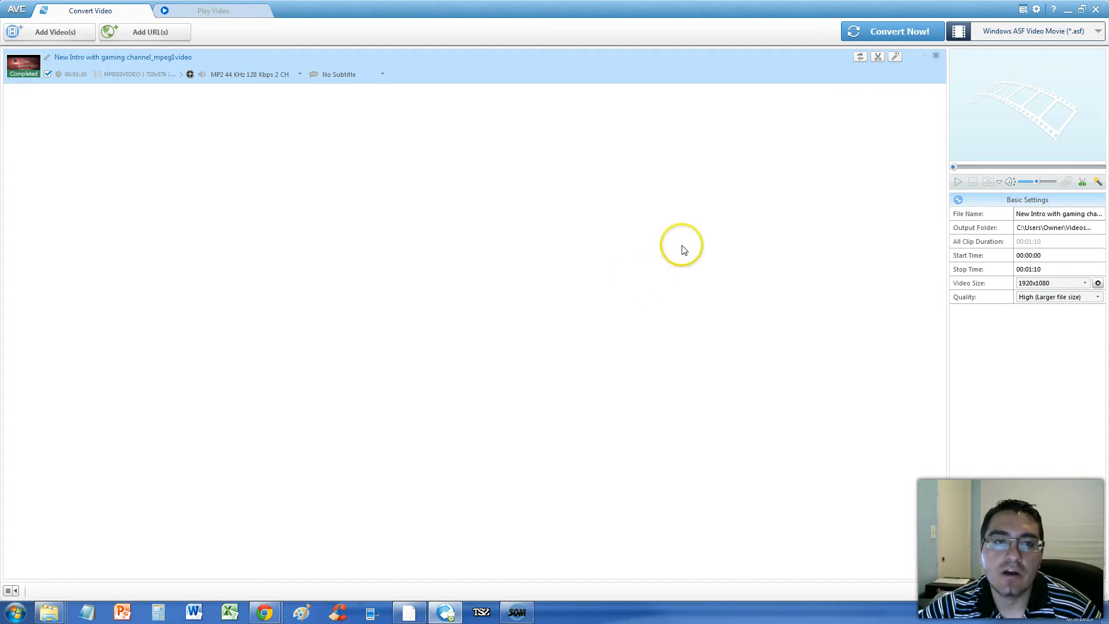
mouse_move(683, 250)
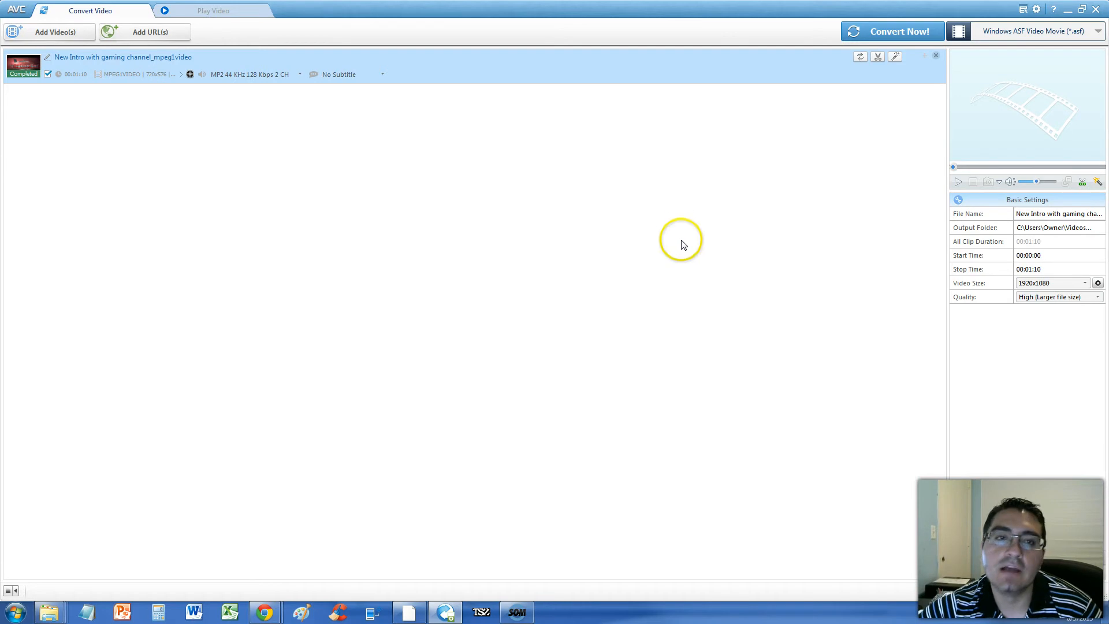
mouse_move(783, 379)
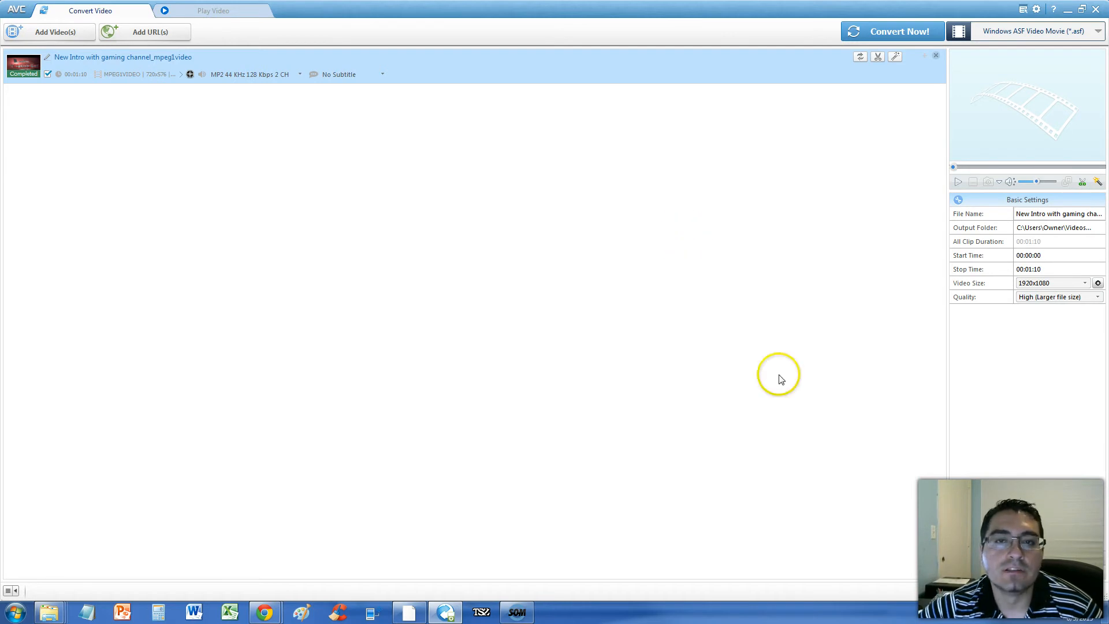
mouse_move(540, 191)
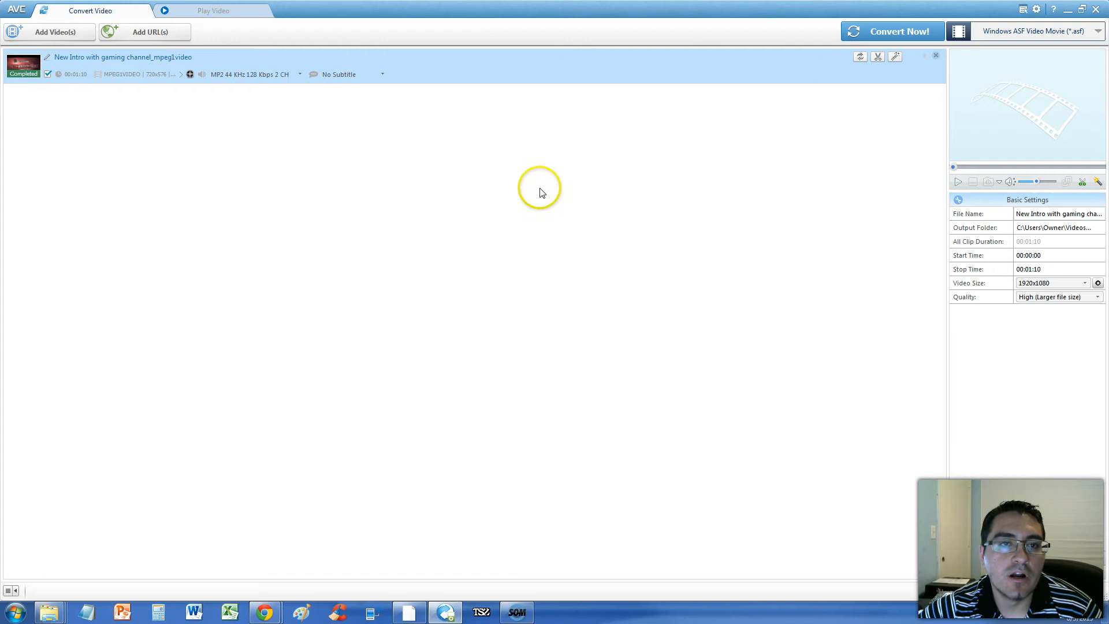
mouse_move(264, 611)
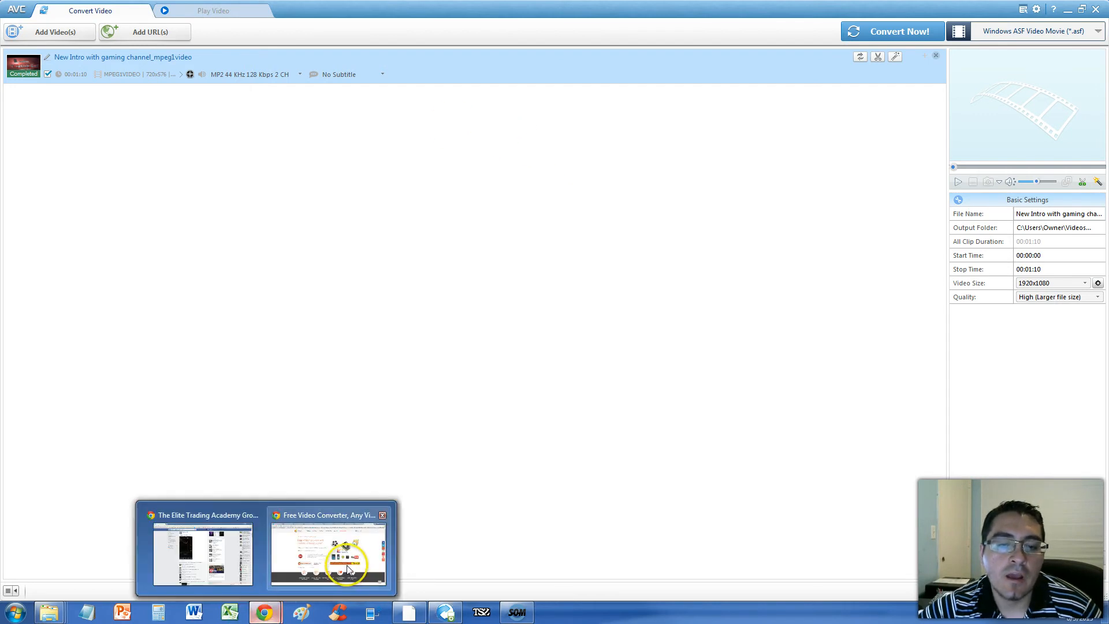
Step: Show the 'Any Video Converter Free Version' result in the Chrome search page
left_click(327, 552)
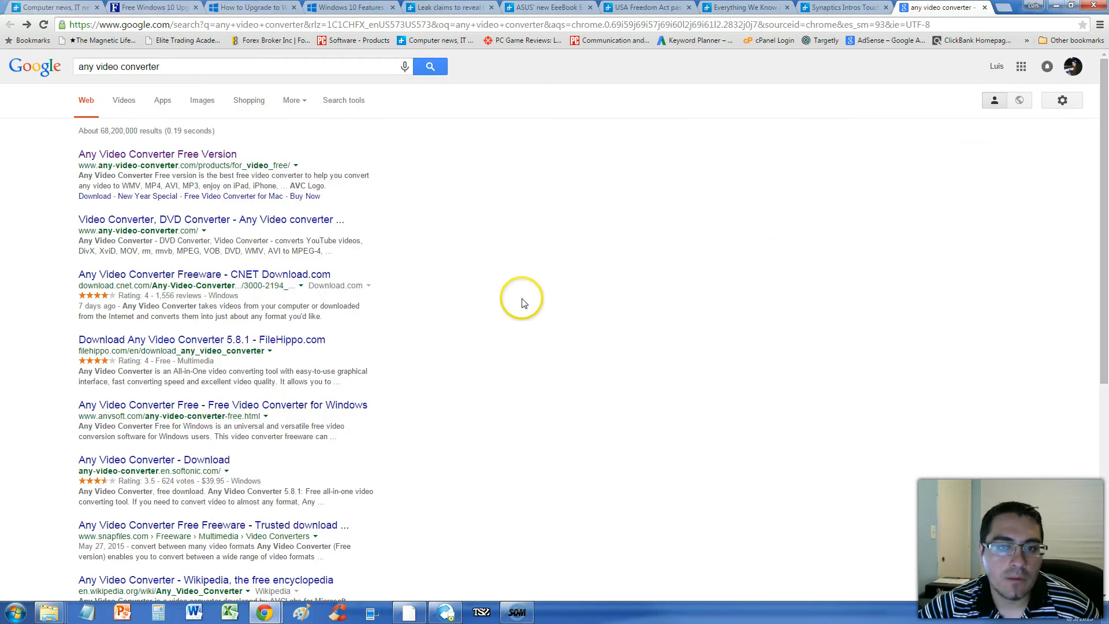
mouse_move(250, 158)
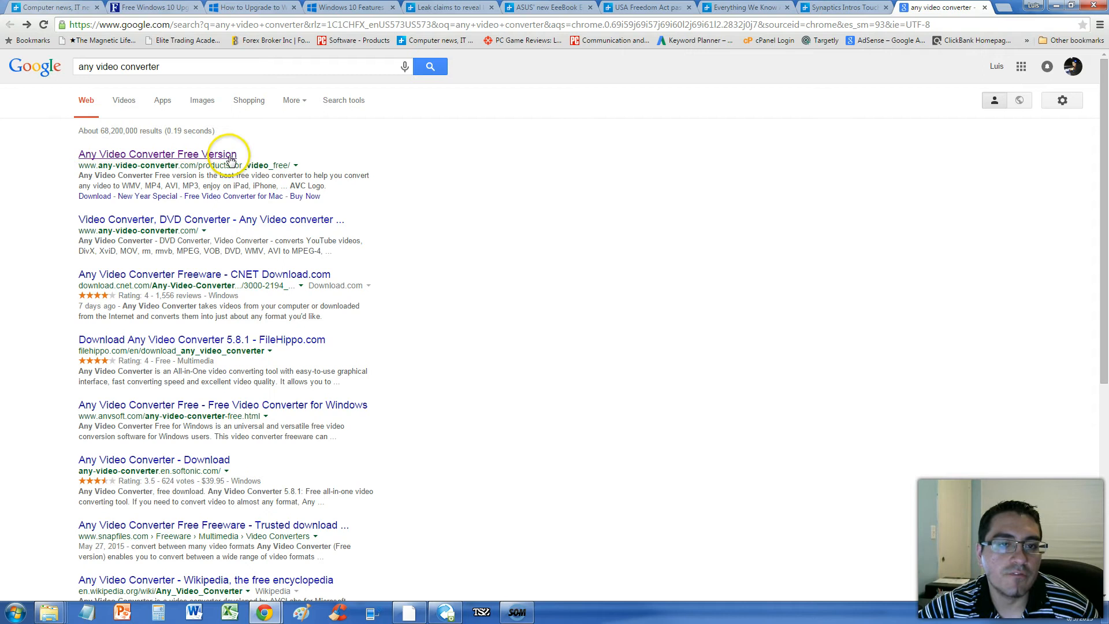
left_click(158, 154)
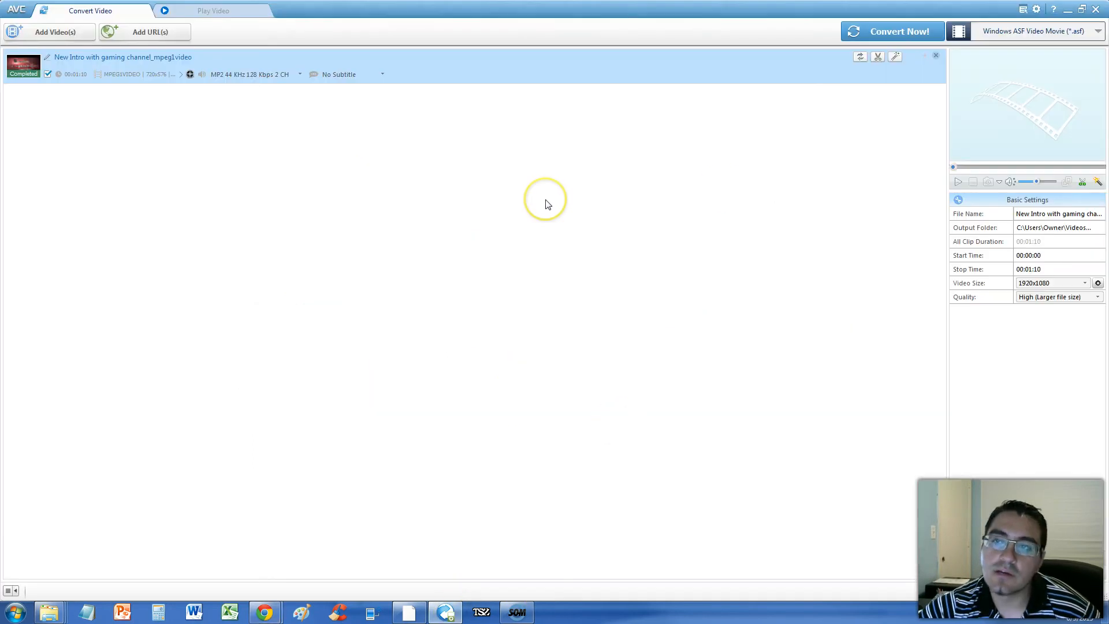
mouse_move(540, 203)
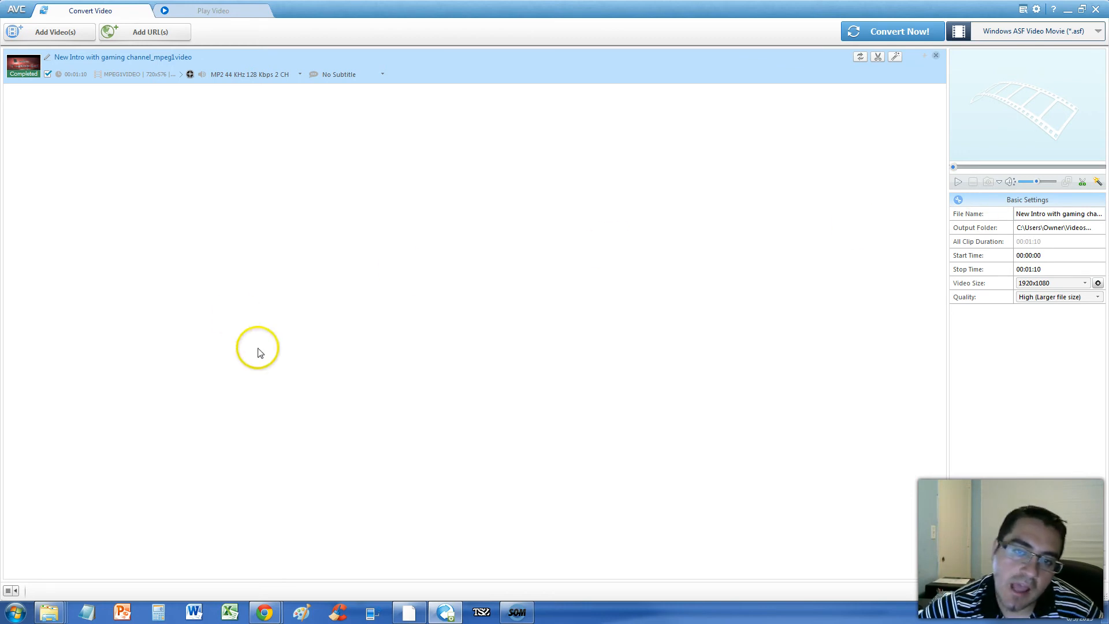
mouse_move(221, 100)
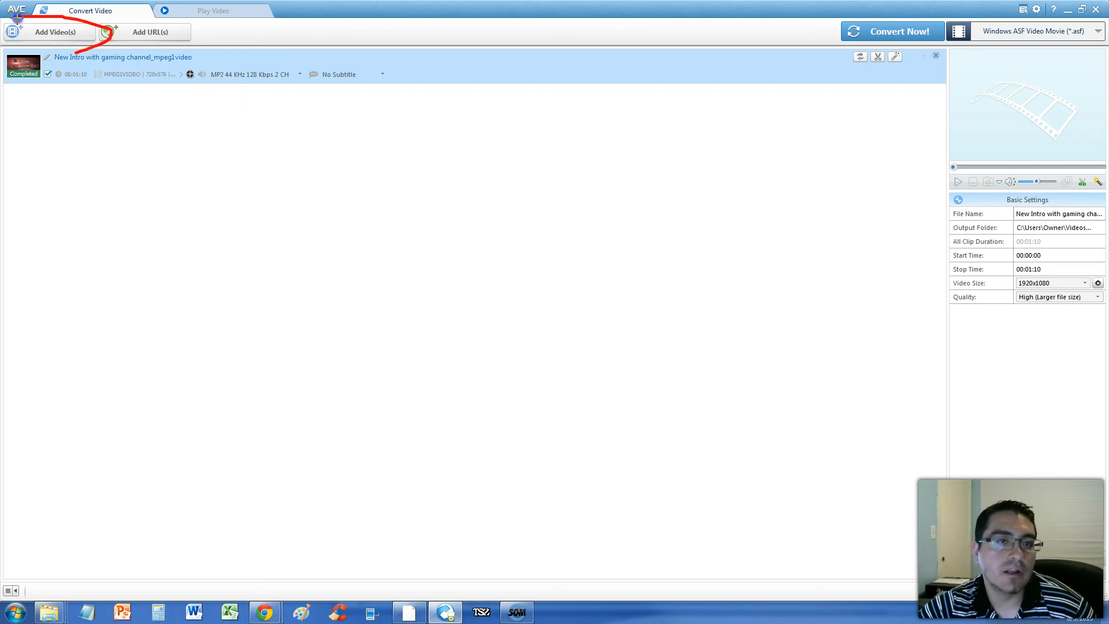
left_click(55, 33)
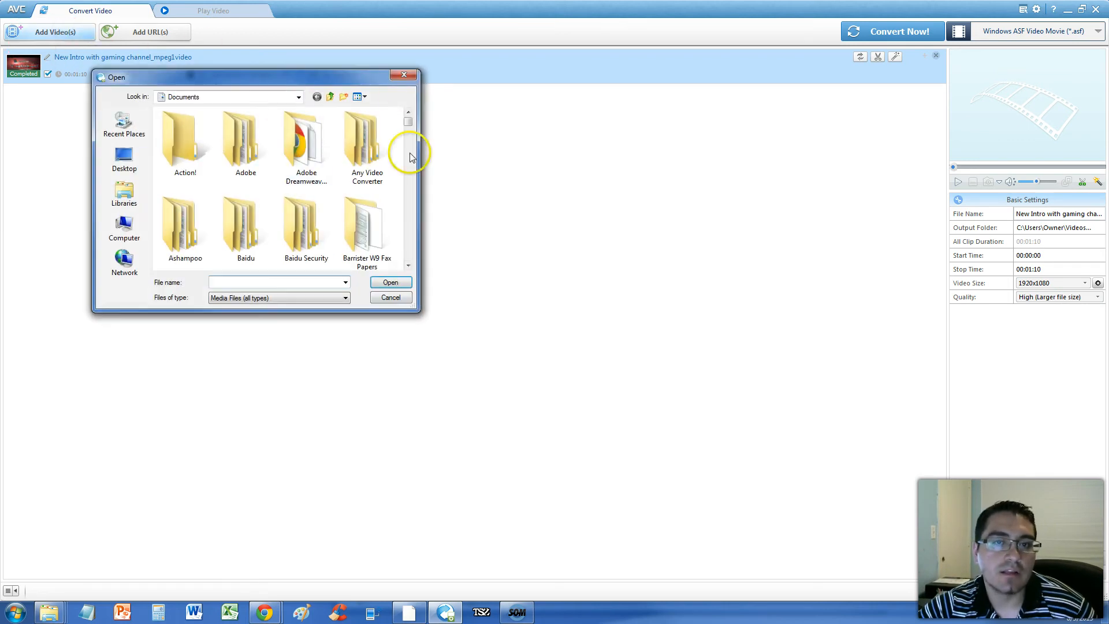
left_click(391, 297)
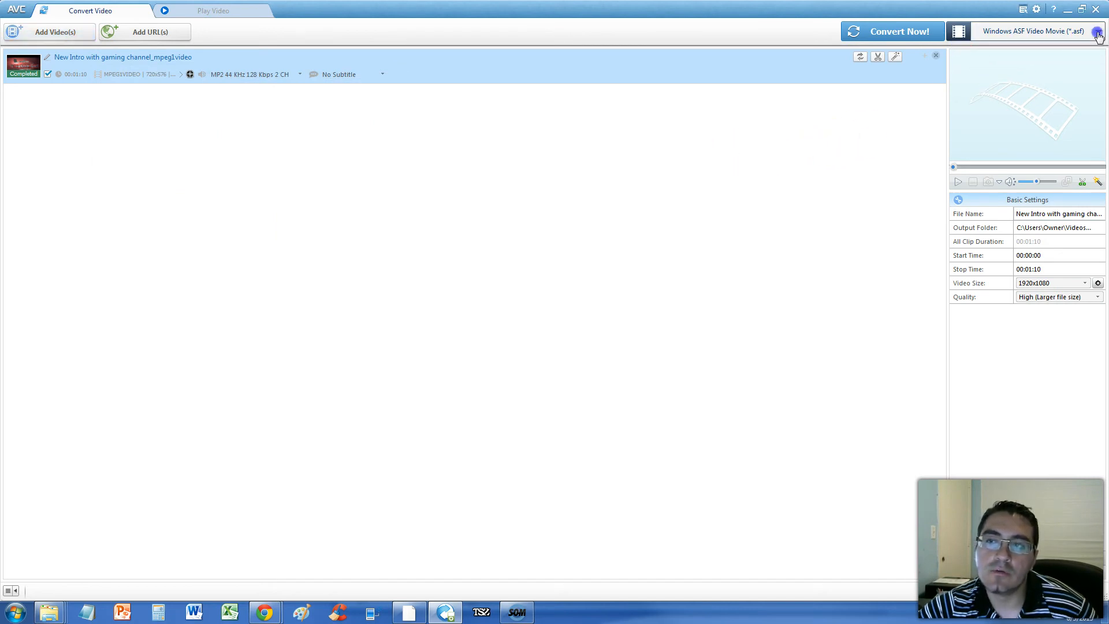
left_click(1099, 31)
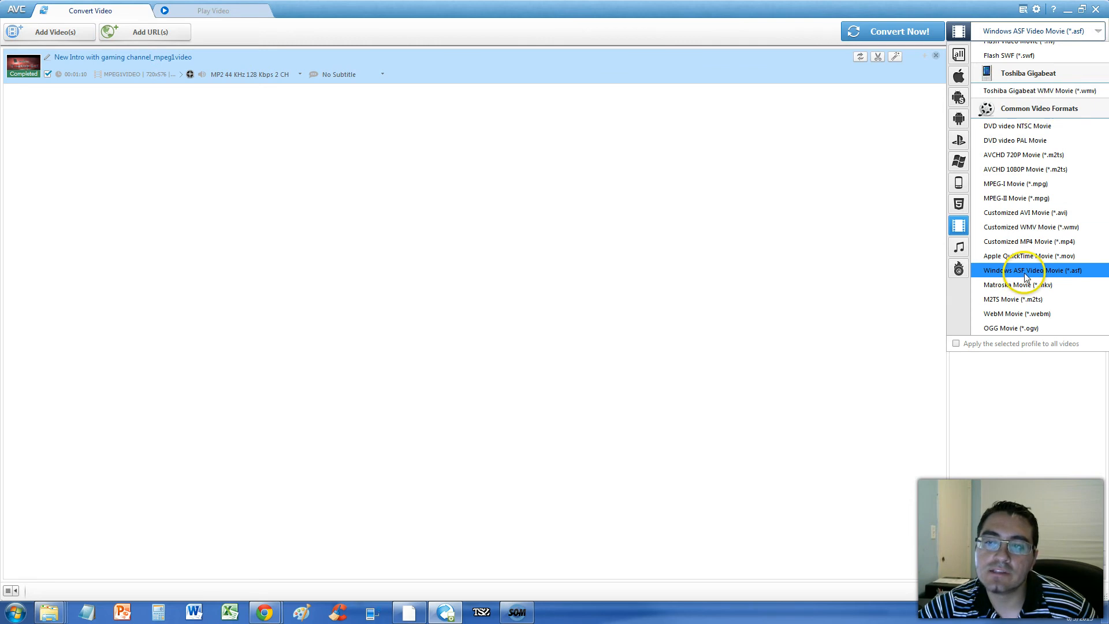
left_click(1033, 271)
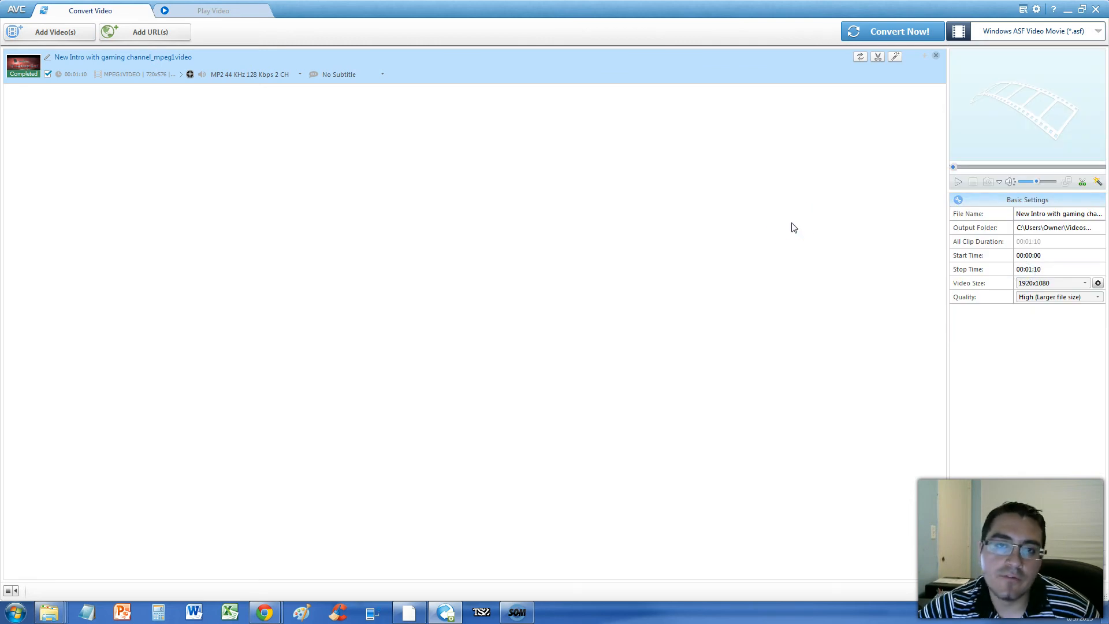
mouse_move(1059, 45)
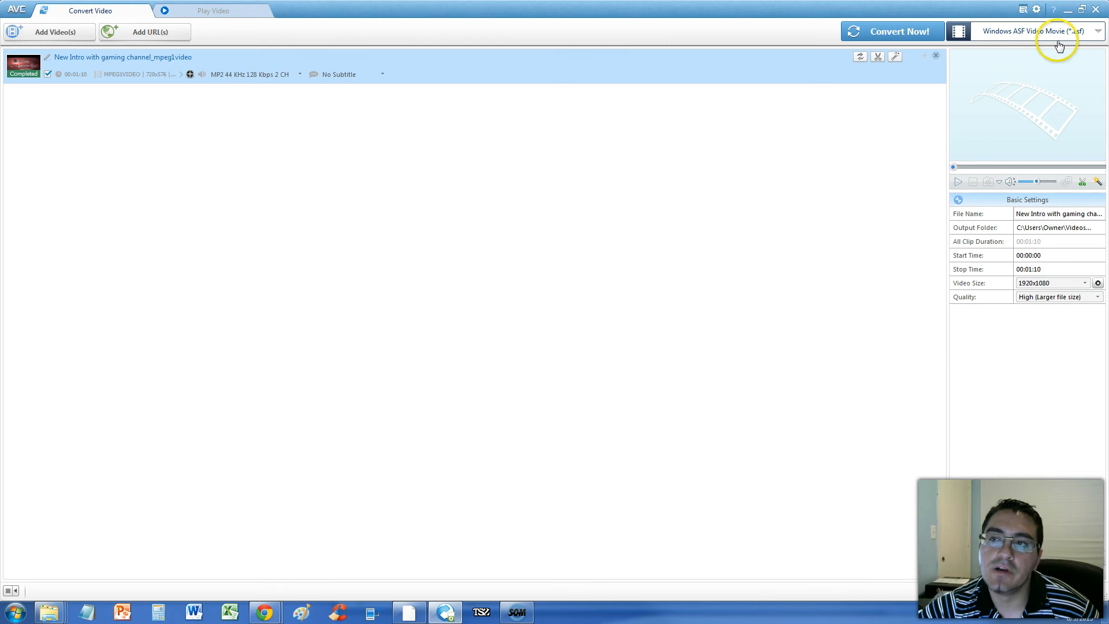
mouse_move(1013, 67)
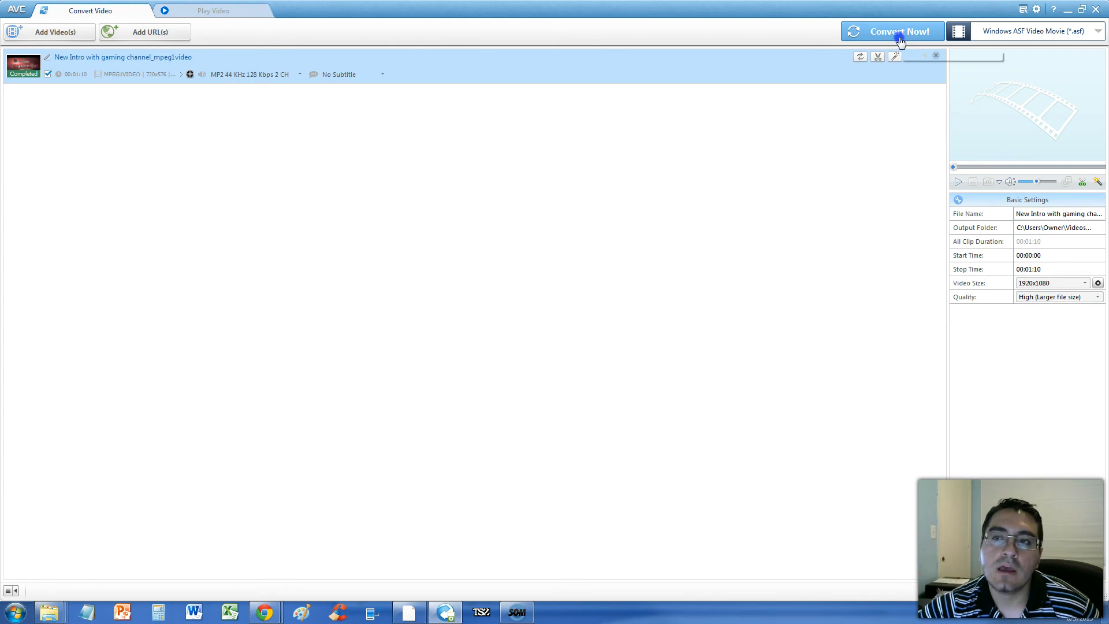
Step: Run Convert Now so the intro video is written out as a 34.8 MB ASF file
left_click(900, 31)
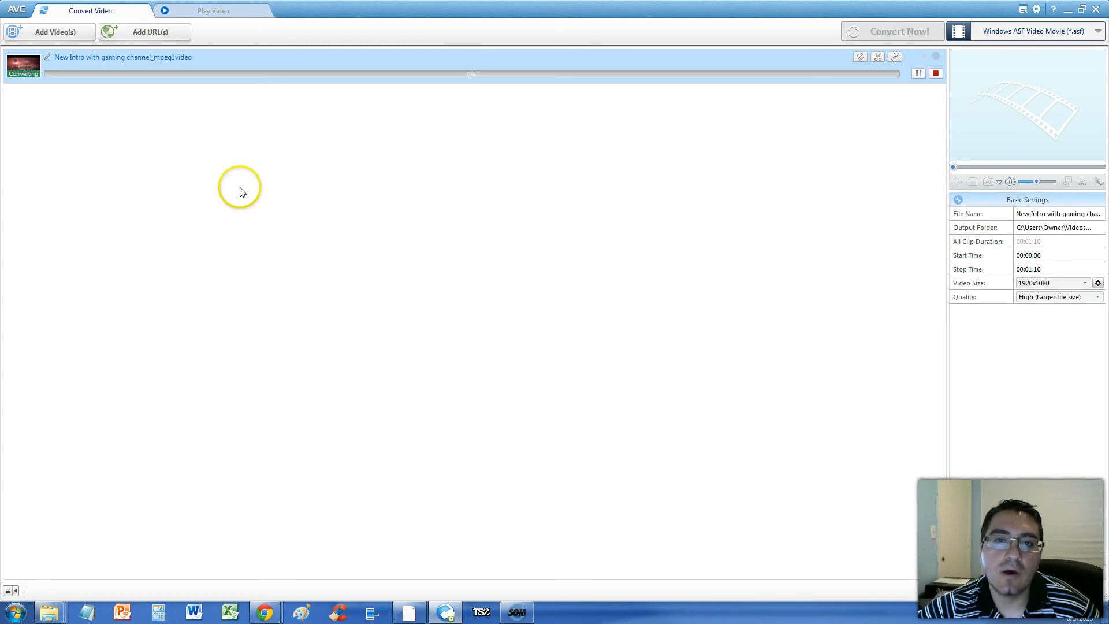
mouse_move(241, 192)
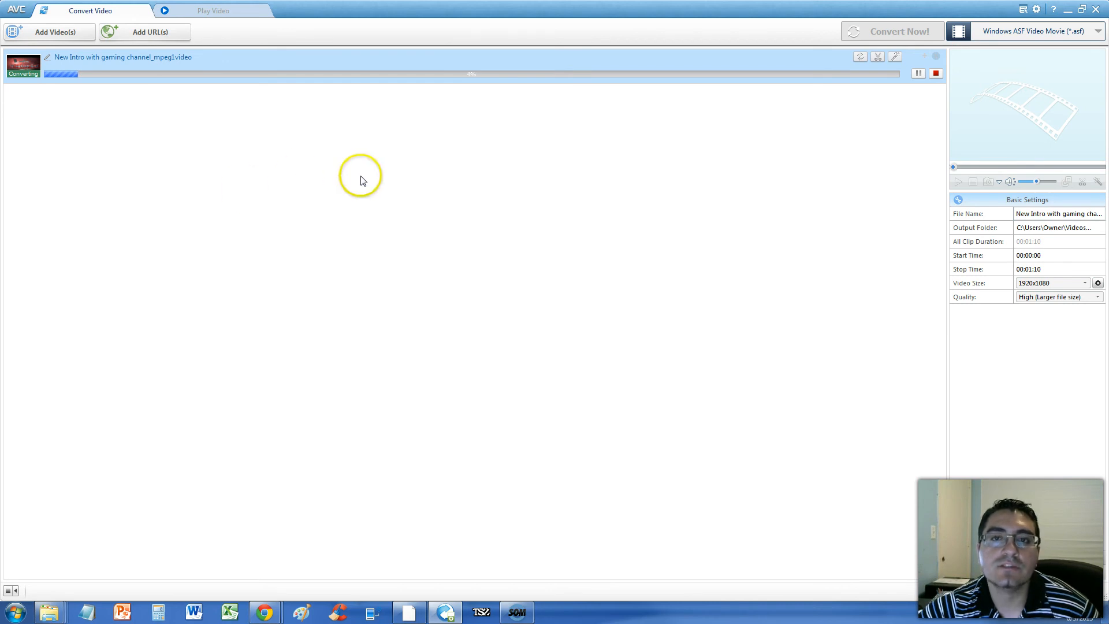
left_click(515, 613)
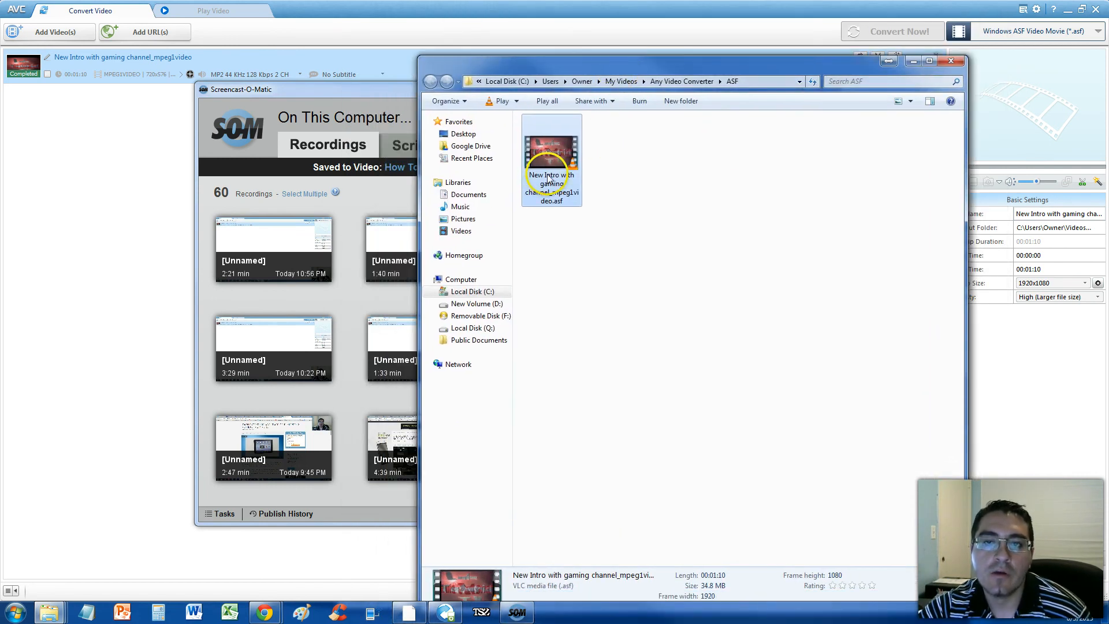
Step: Select and play the converted .asf file in the output folder, then leave Explorer
right_click(551, 160)
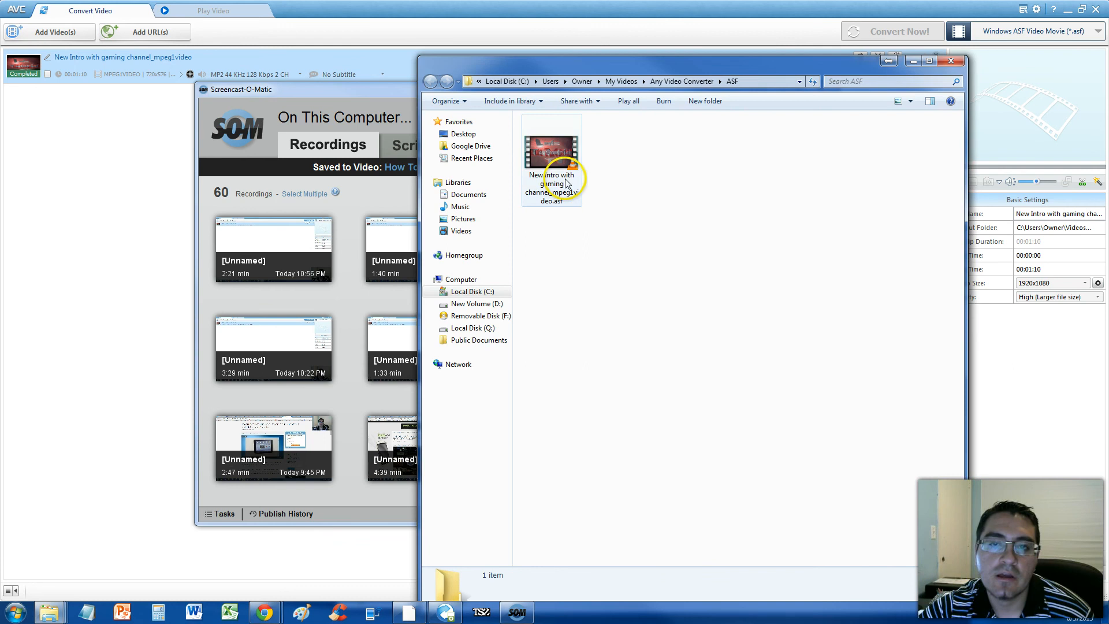
left_click(553, 153)
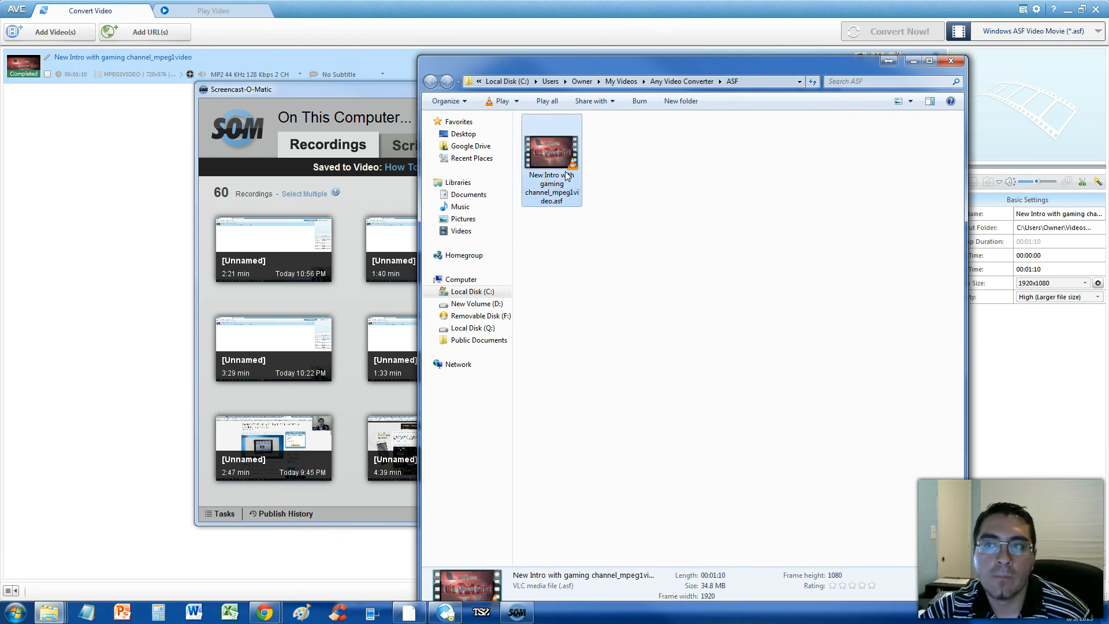
double_click(551, 150)
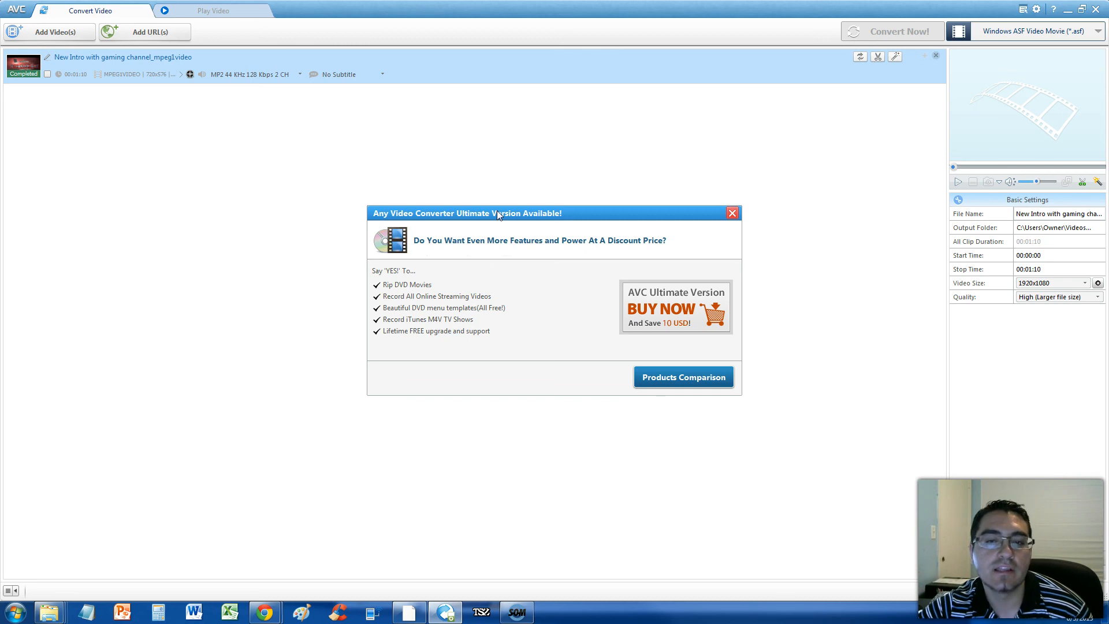
mouse_move(532, 557)
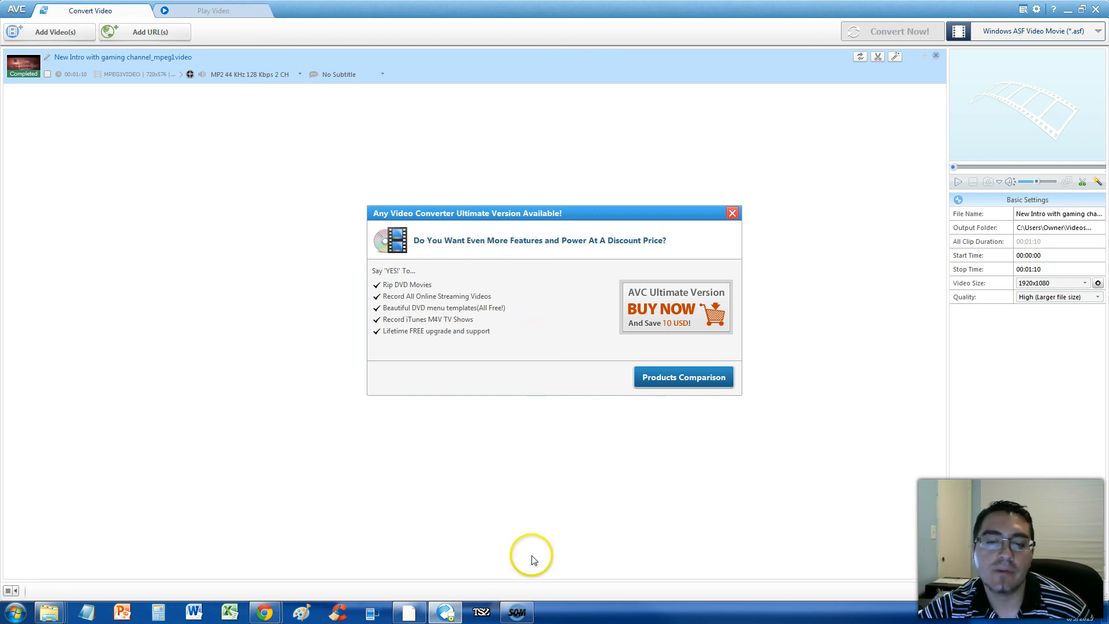
left_click(515, 612)
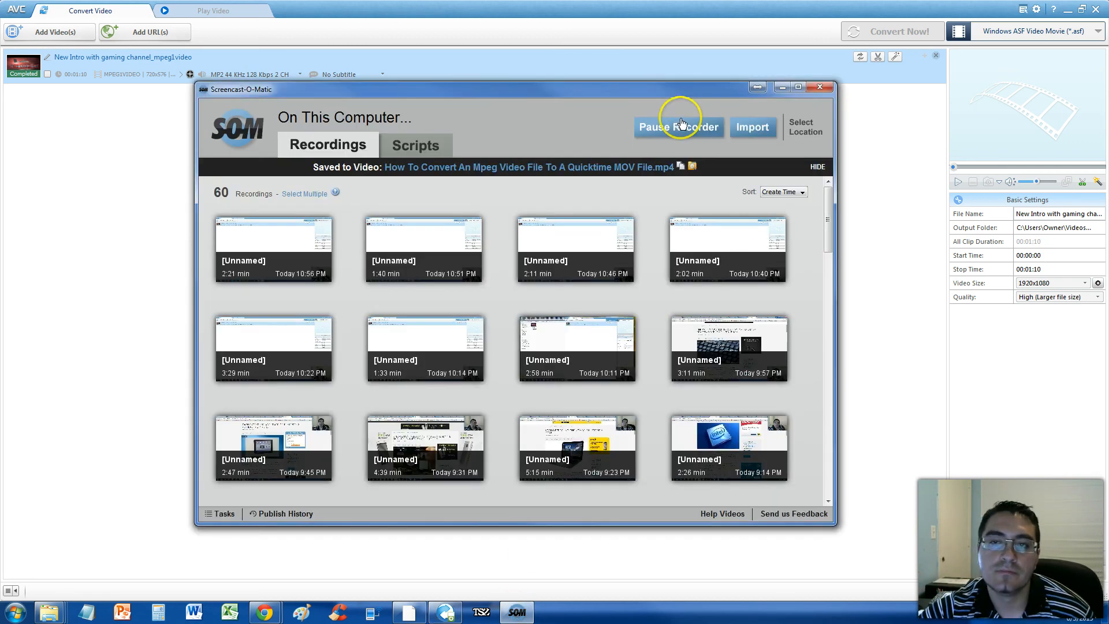